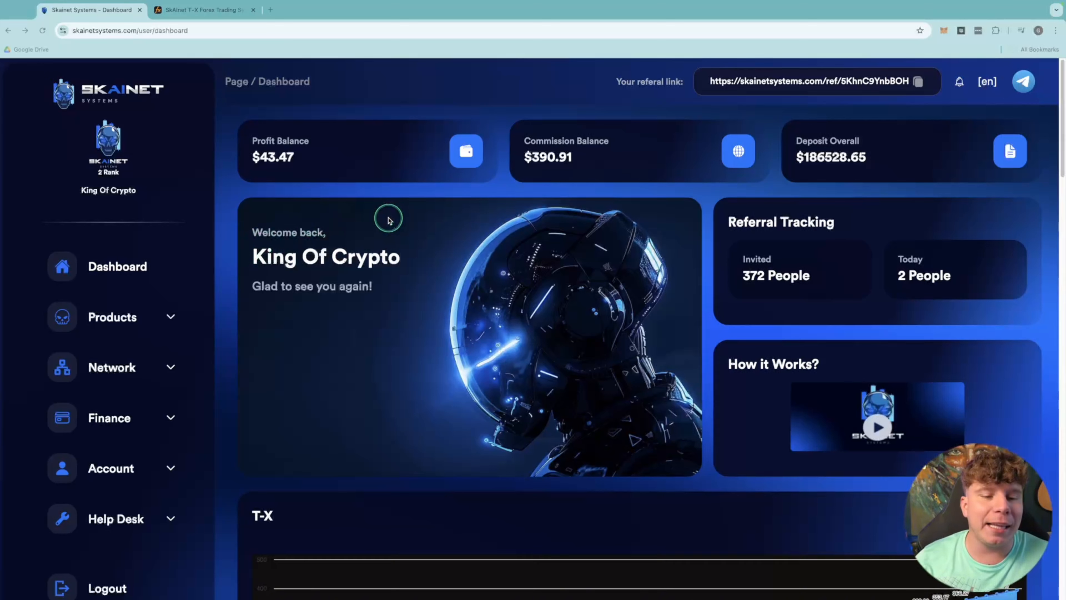
Go to Finance > Payment History to see the list of dated transactions
double_click(325, 257)
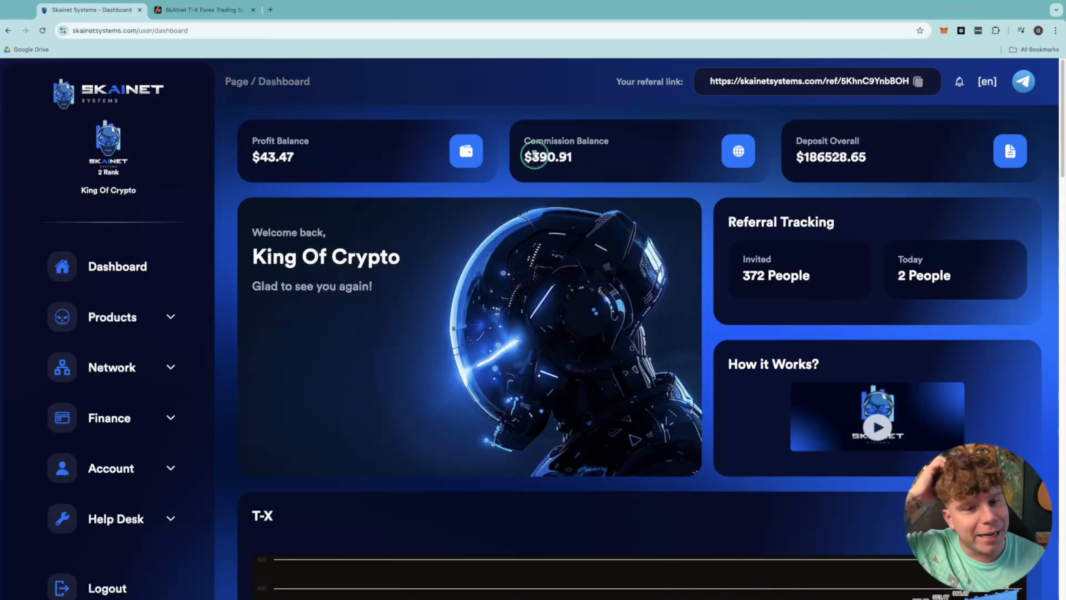
mouse_move(522, 78)
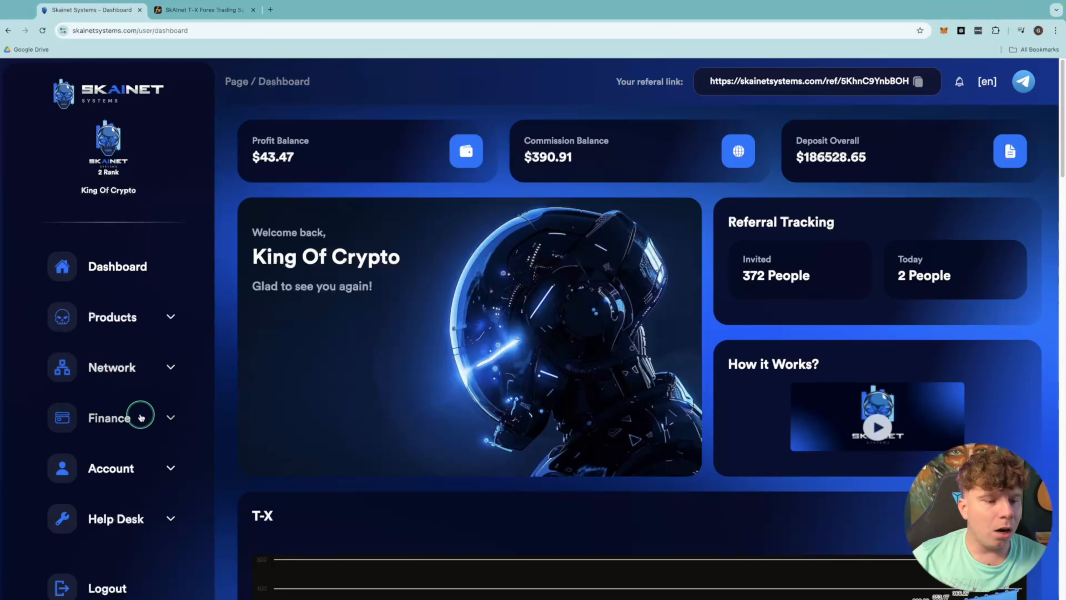
click(109, 417)
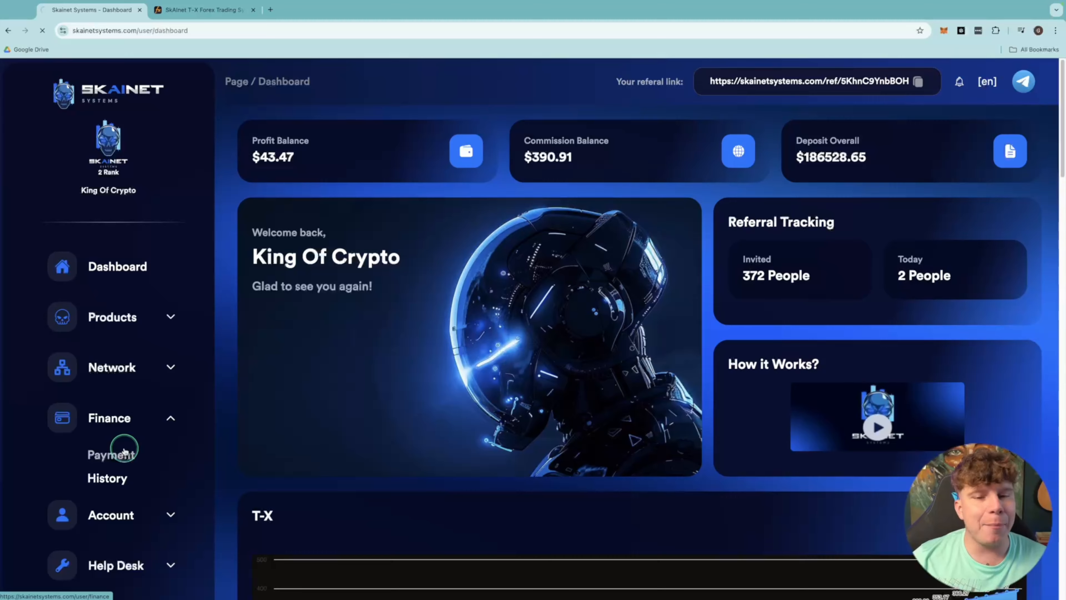
click(107, 466)
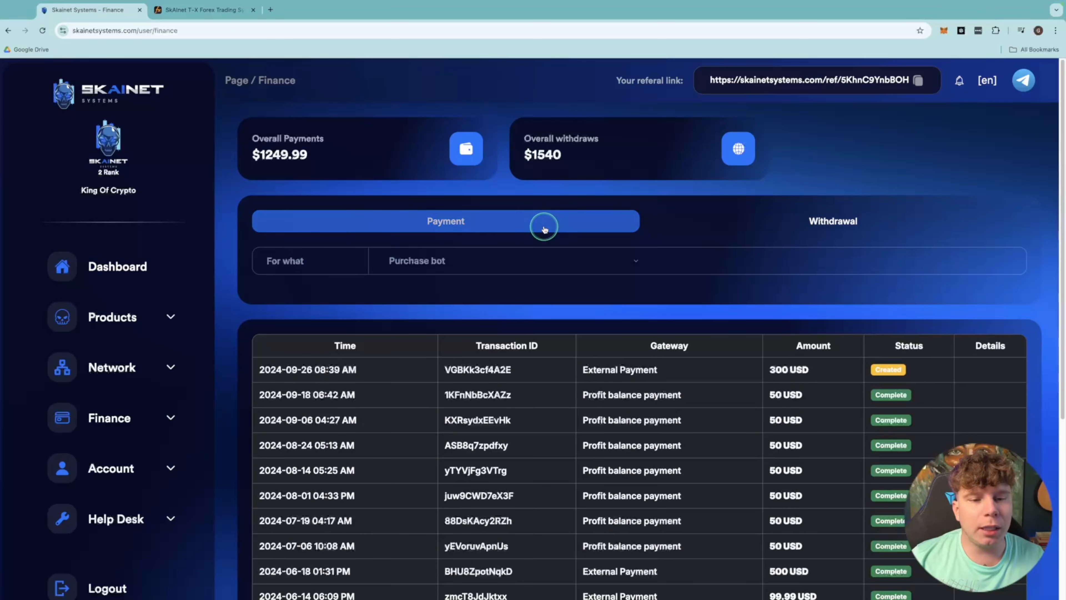
Set the payment to Deposit to trading via Internal Payment with amount 100
click(507, 260)
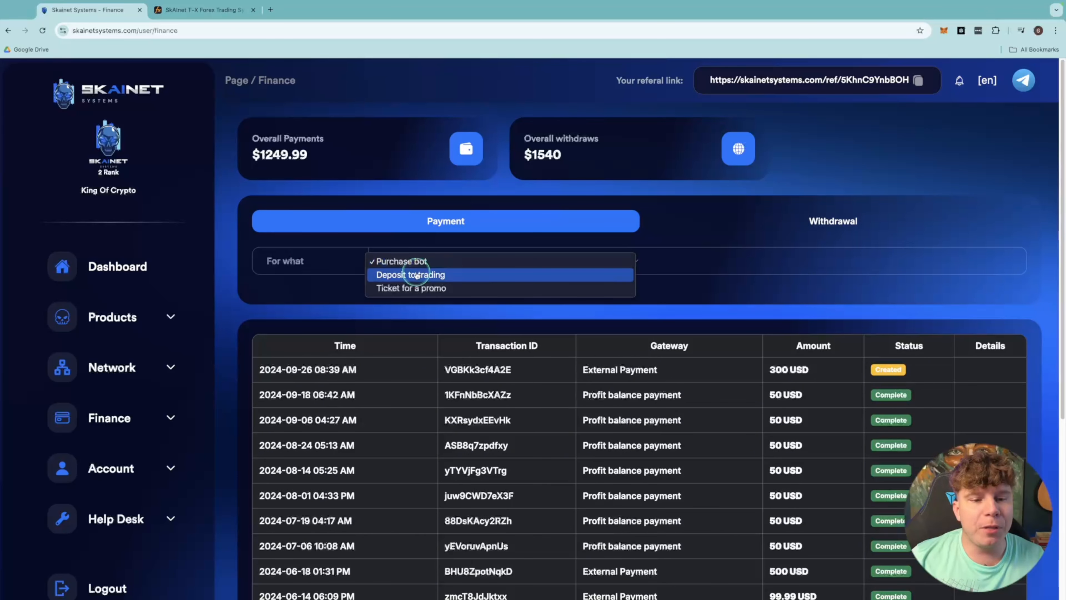
click(410, 274)
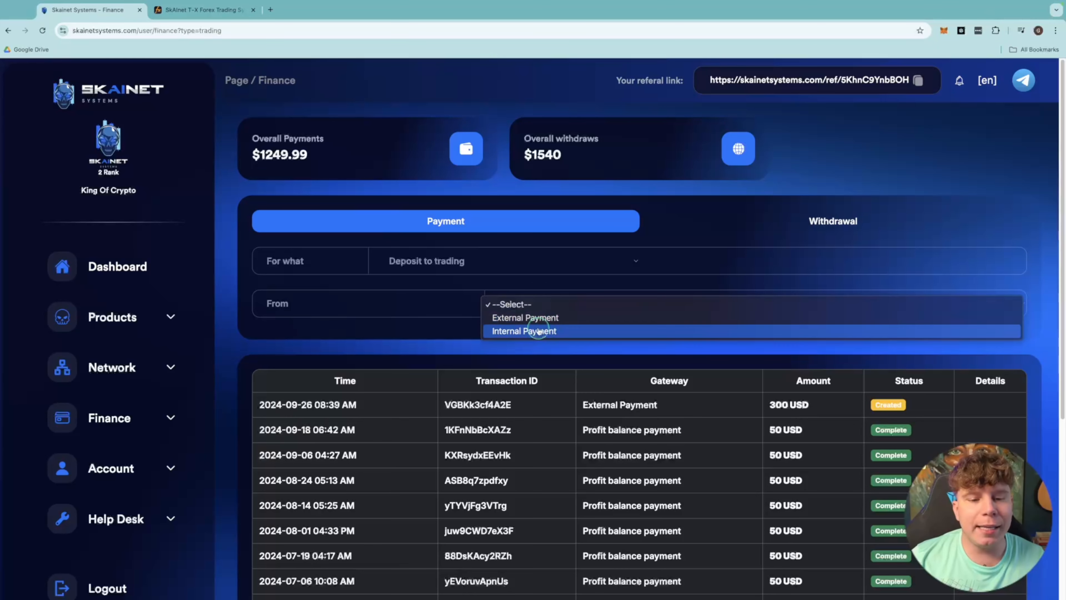
click(524, 331)
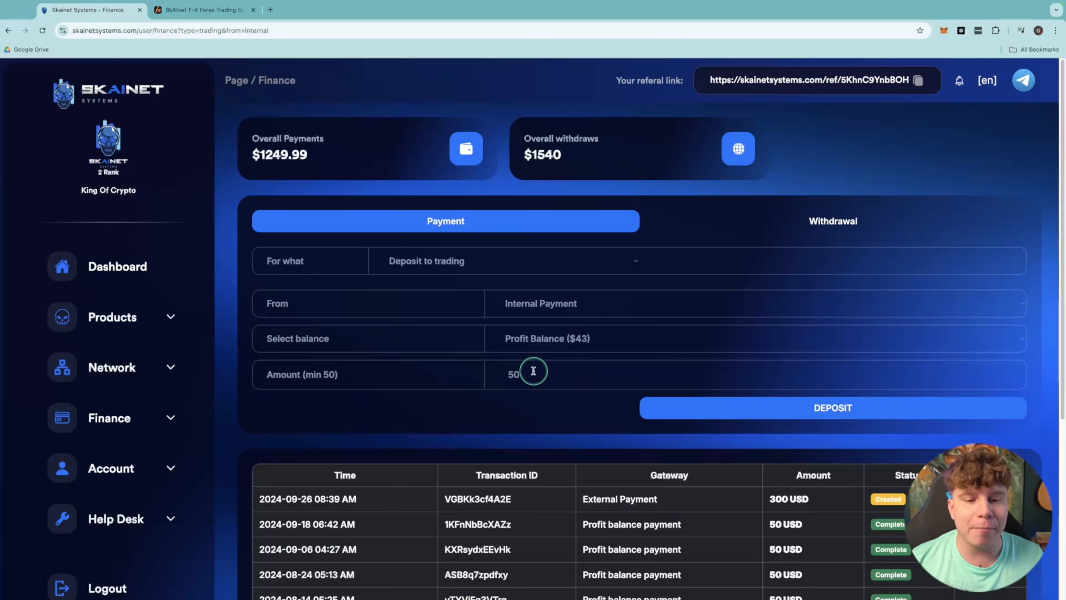
text(100)
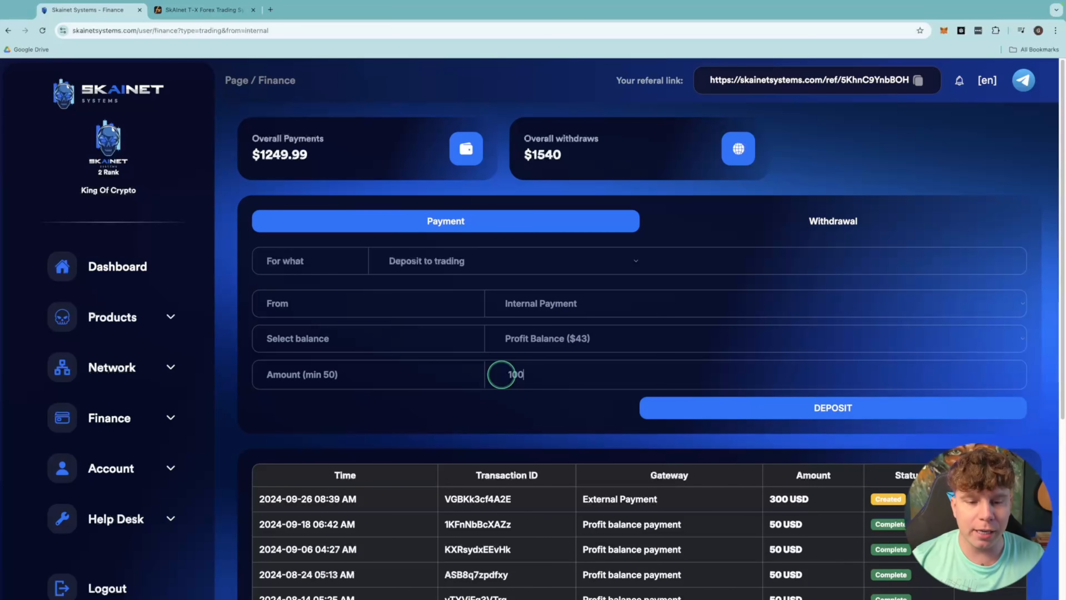
Choose Commission Balance as the source and submit the 100 USD deposit
click(747, 338)
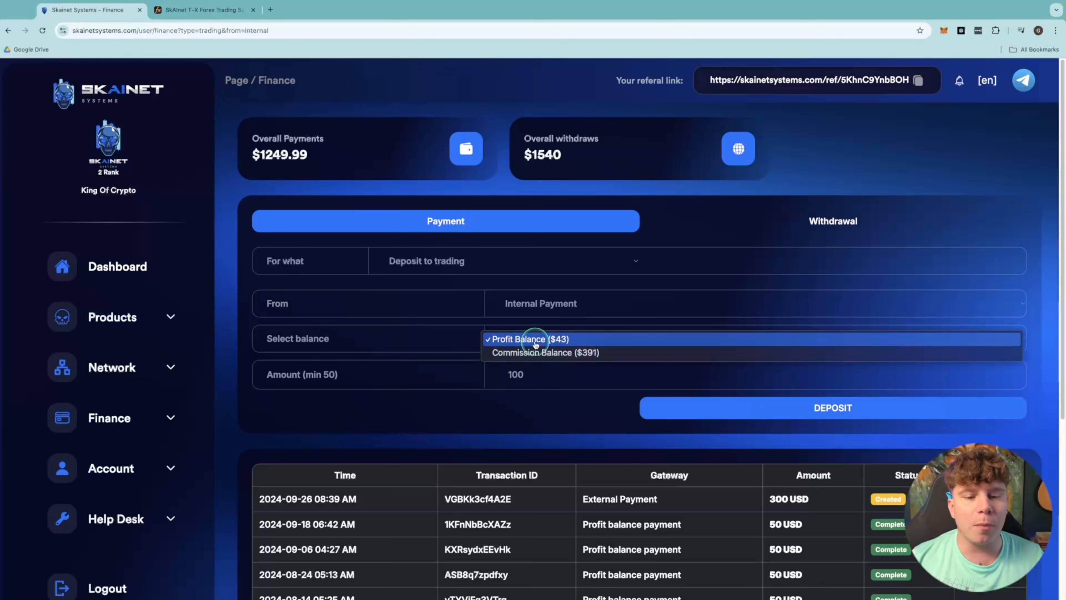
click(527, 338)
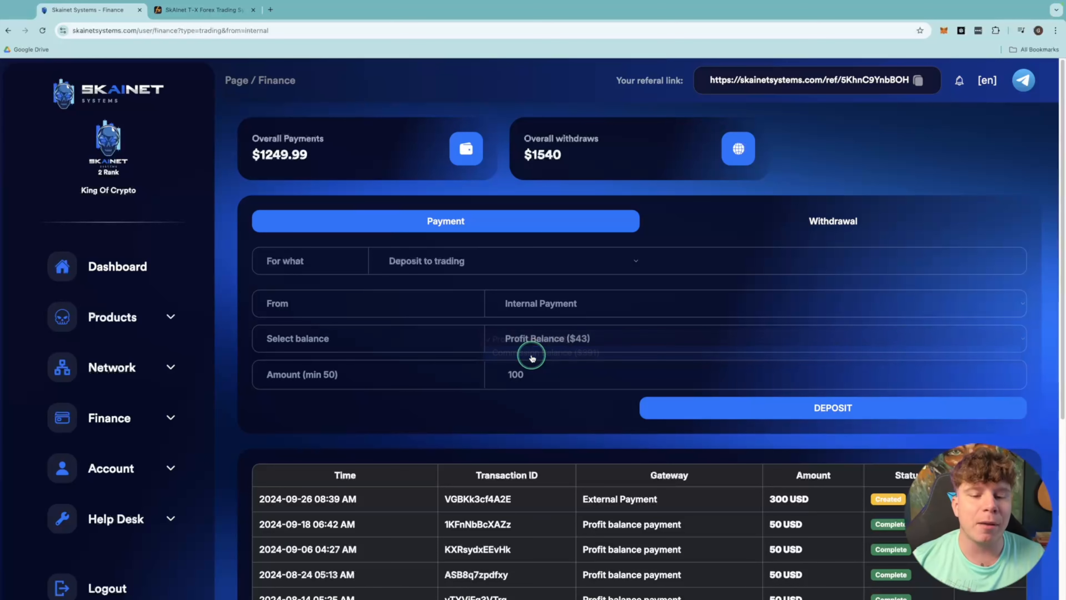
click(563, 338)
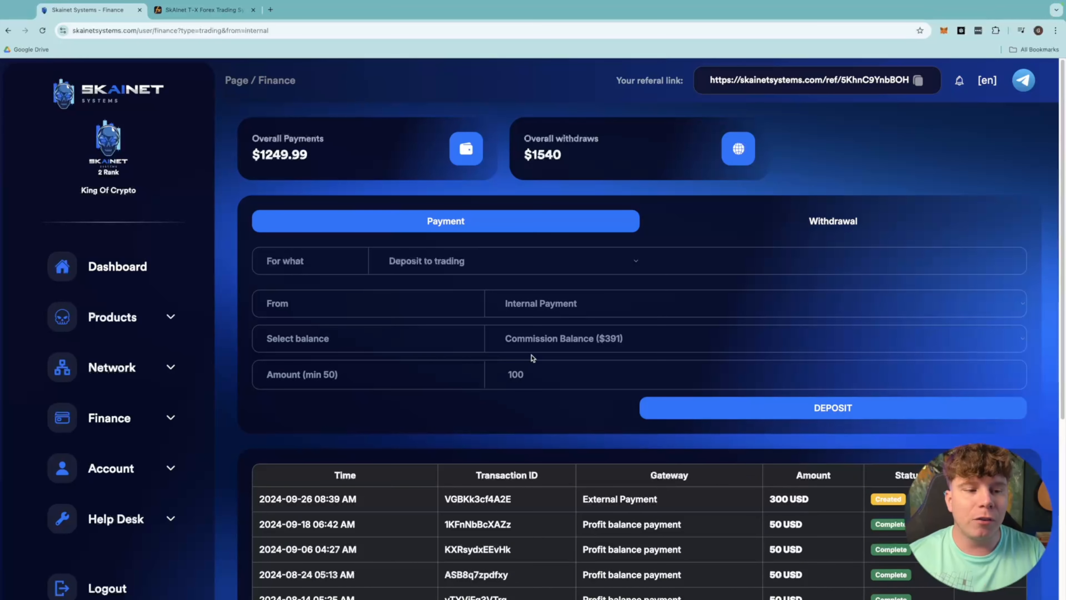
click(744, 407)
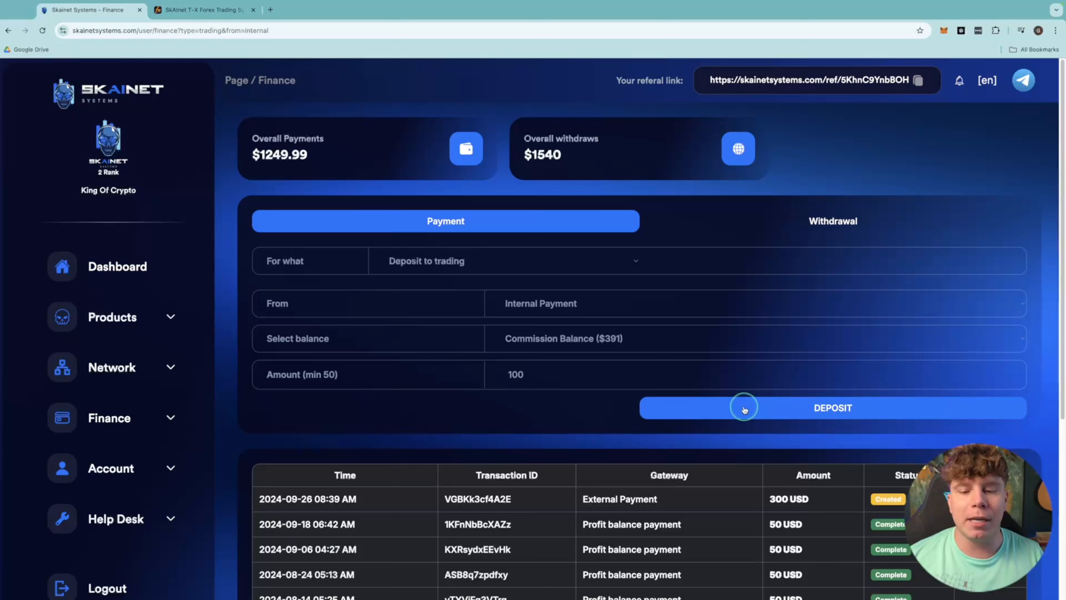
click(832, 407)
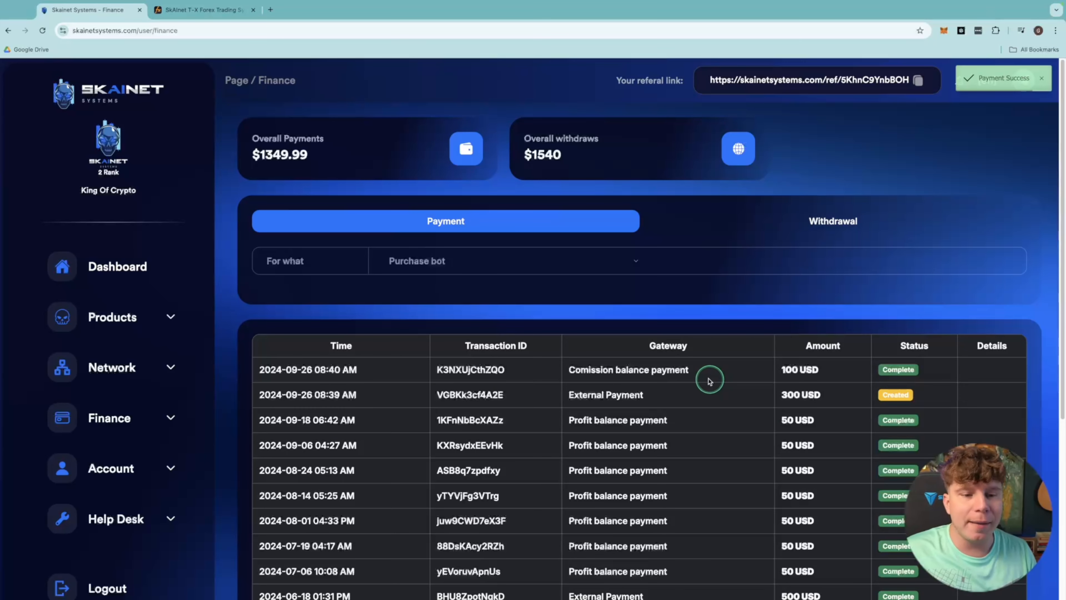
mouse_move(1000, 100)
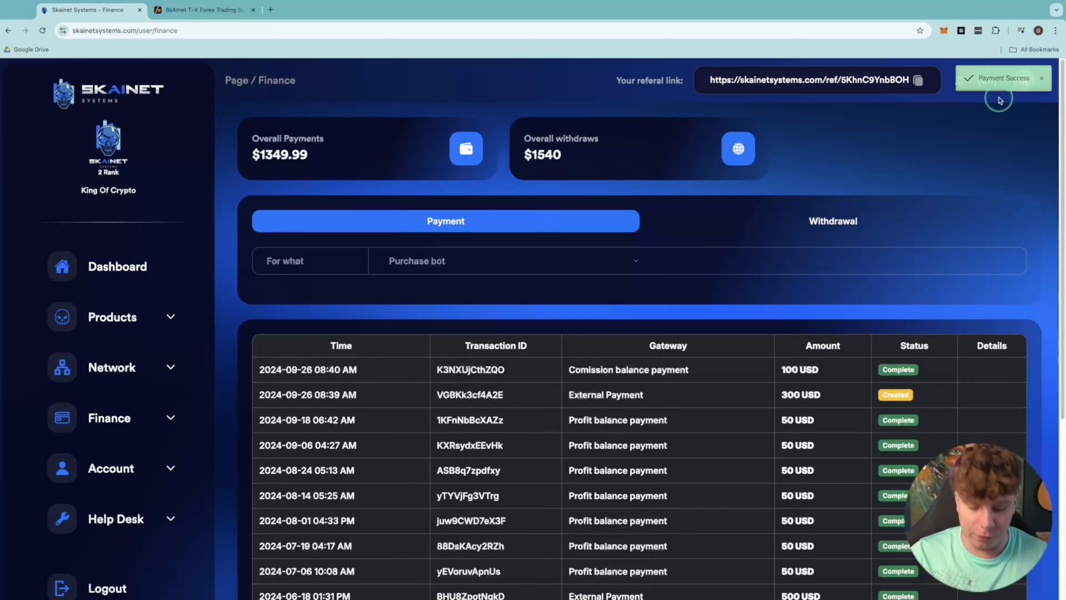
mouse_move(966, 121)
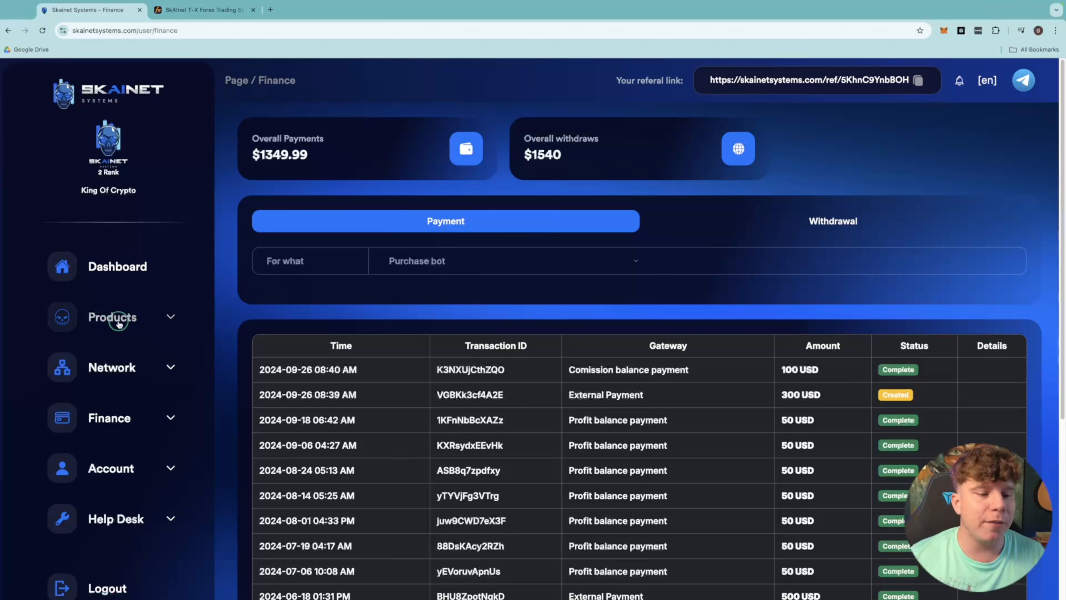
Expand Products in the sidebar after checking the new Complete payment row
click(111, 317)
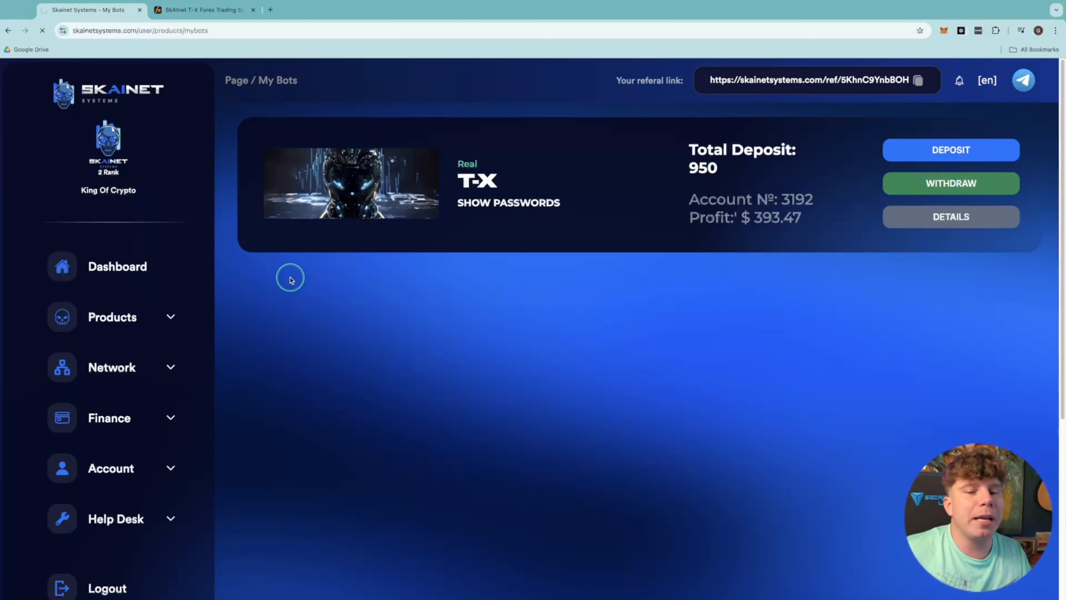
Return to the dashboard showing commission balance $290.91 and profit $43.47
click(117, 266)
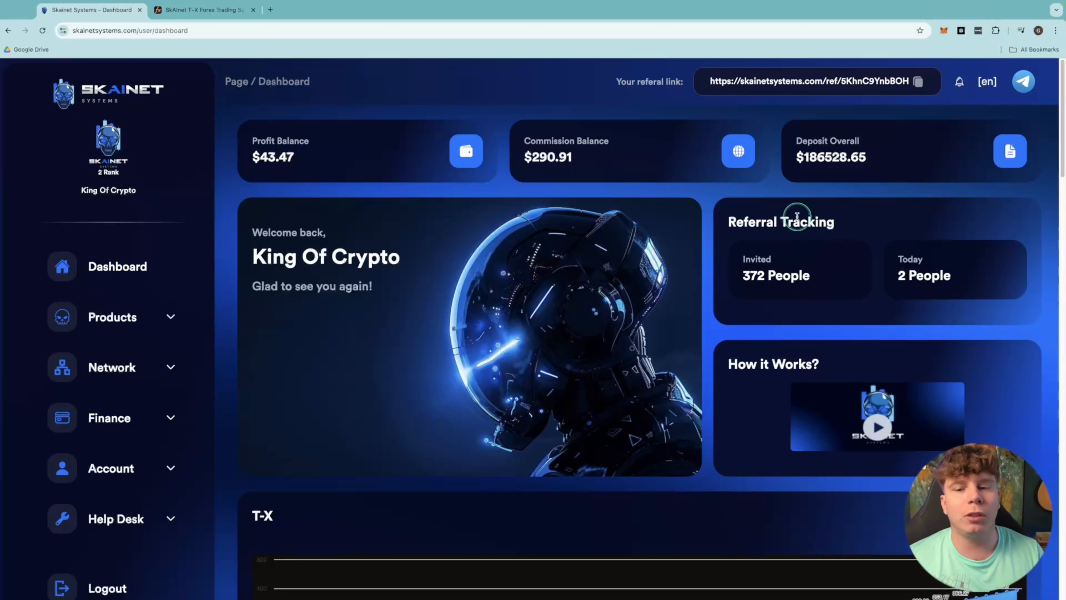
mouse_move(803, 200)
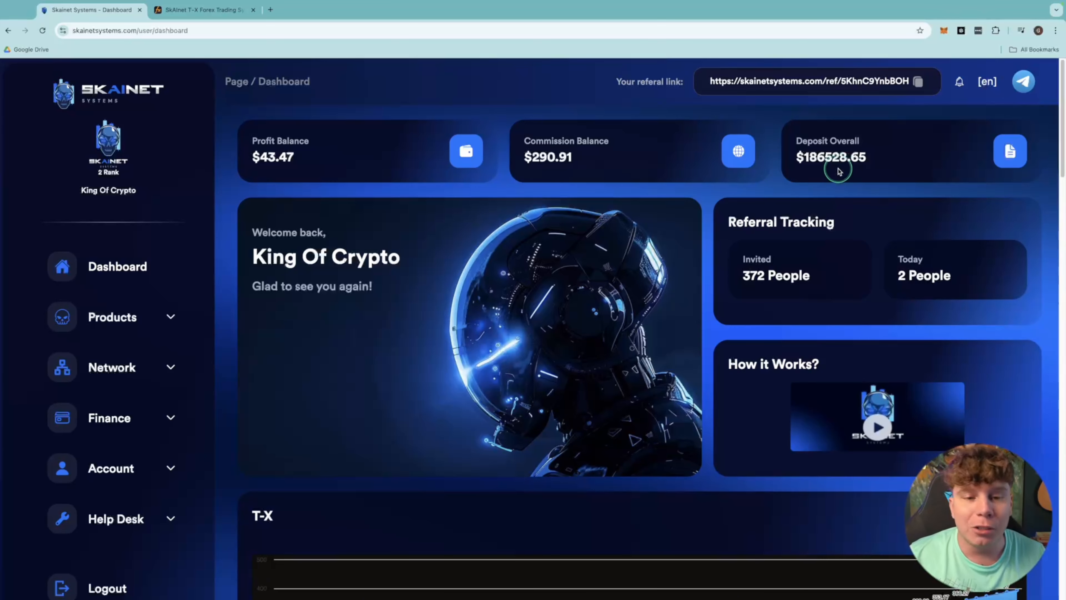
mouse_move(883, 160)
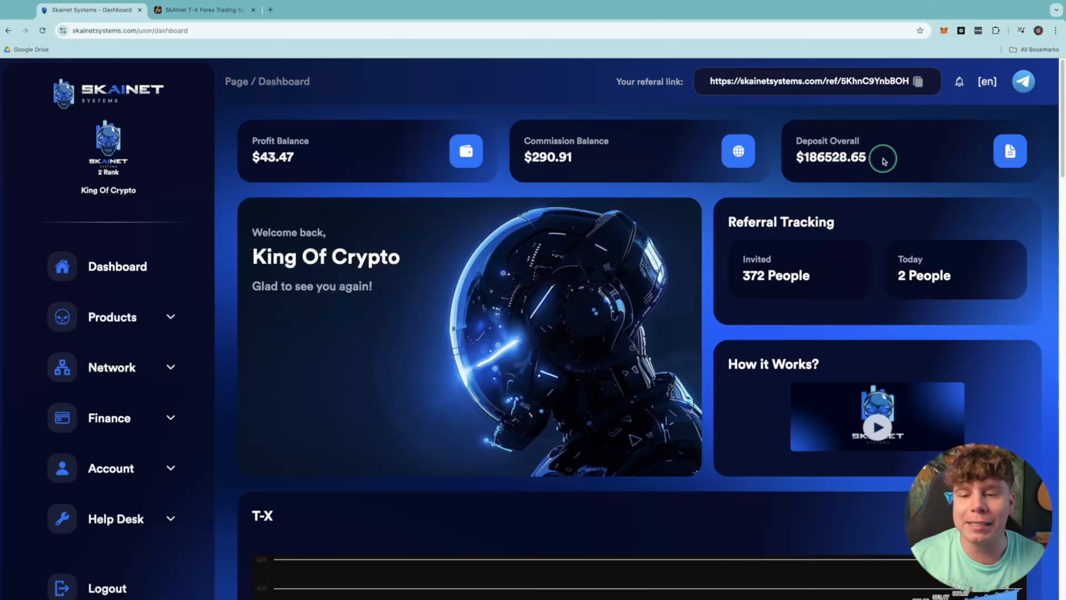